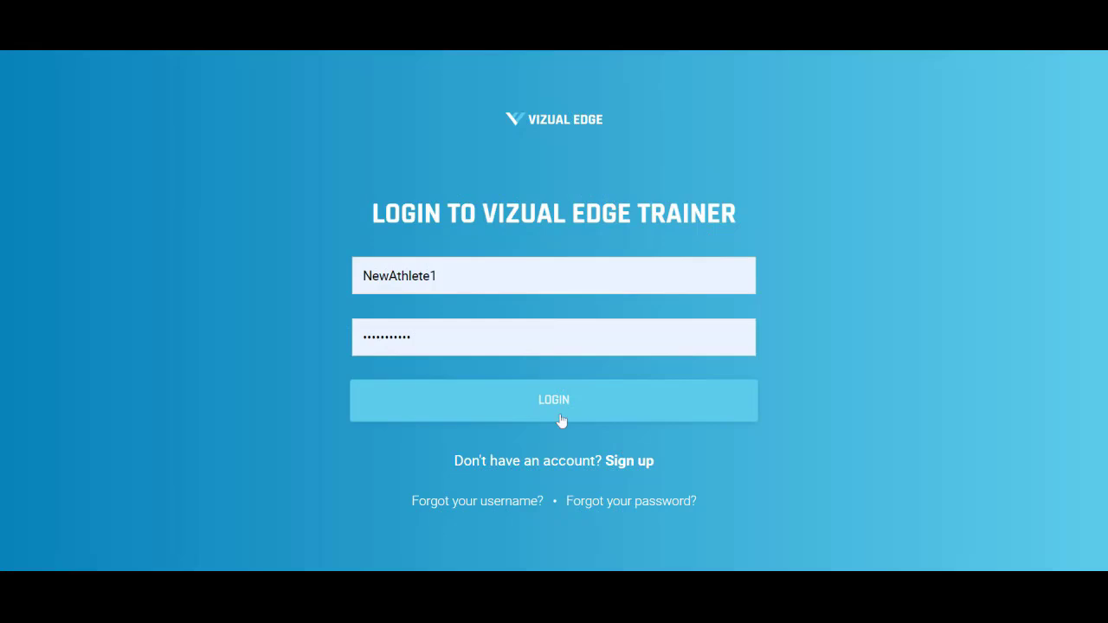
Log in to the athlete account and go to the Training page
left_click(553, 400)
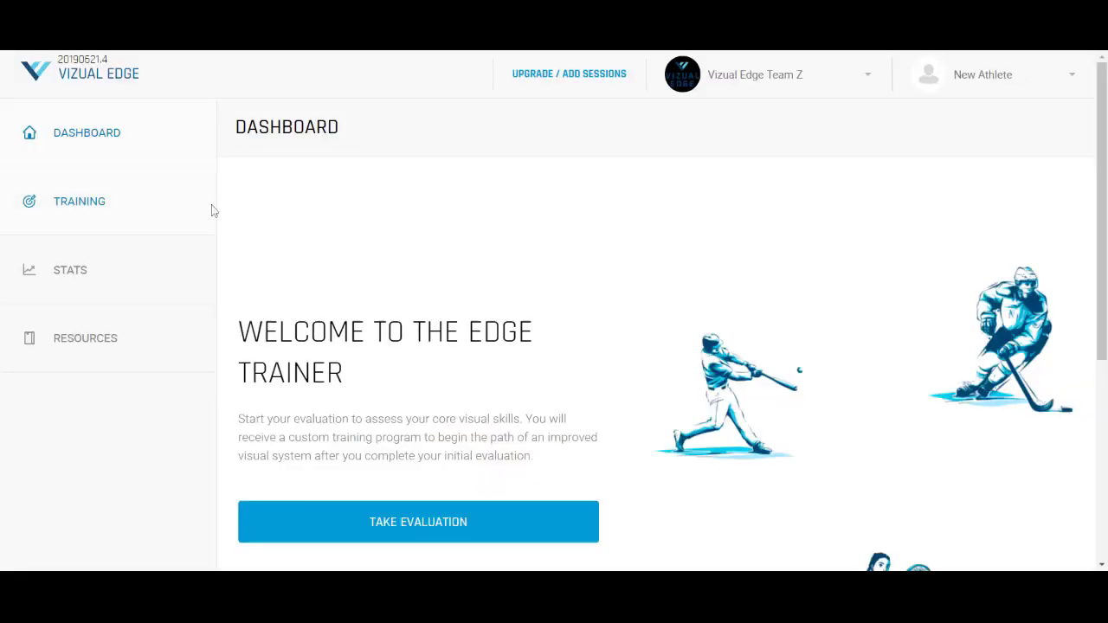
mouse_move(190, 209)
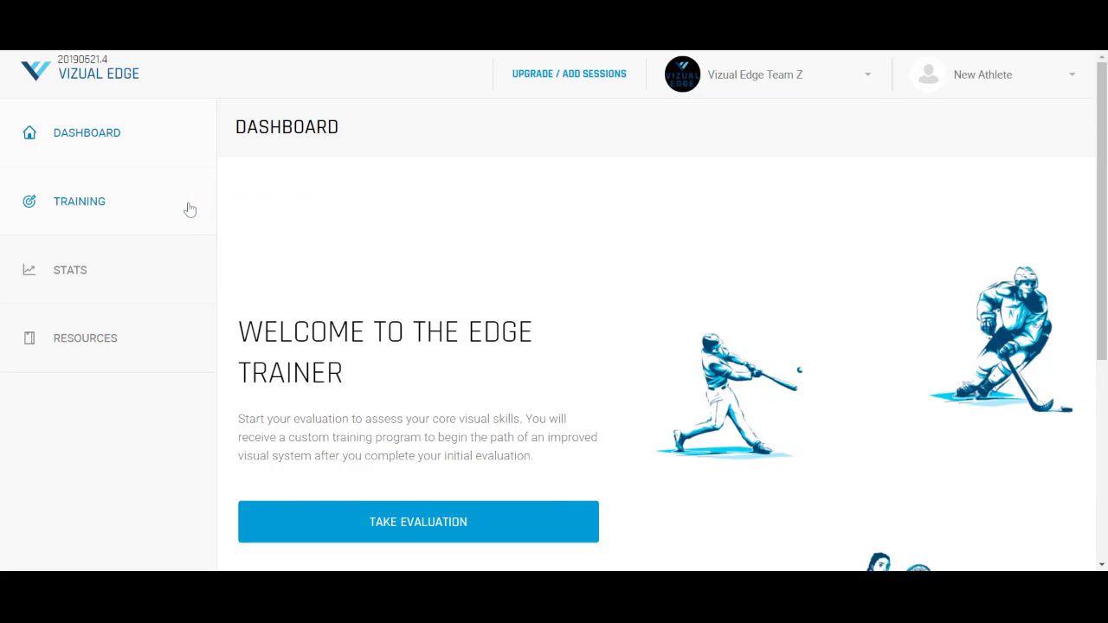
left_click(79, 201)
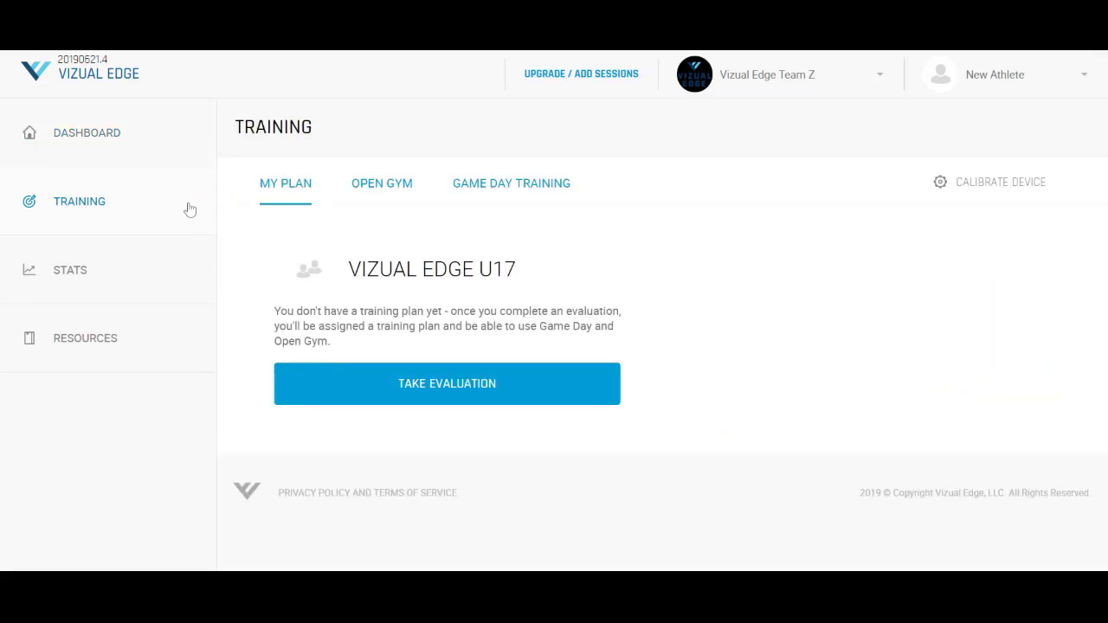
mouse_move(846, 221)
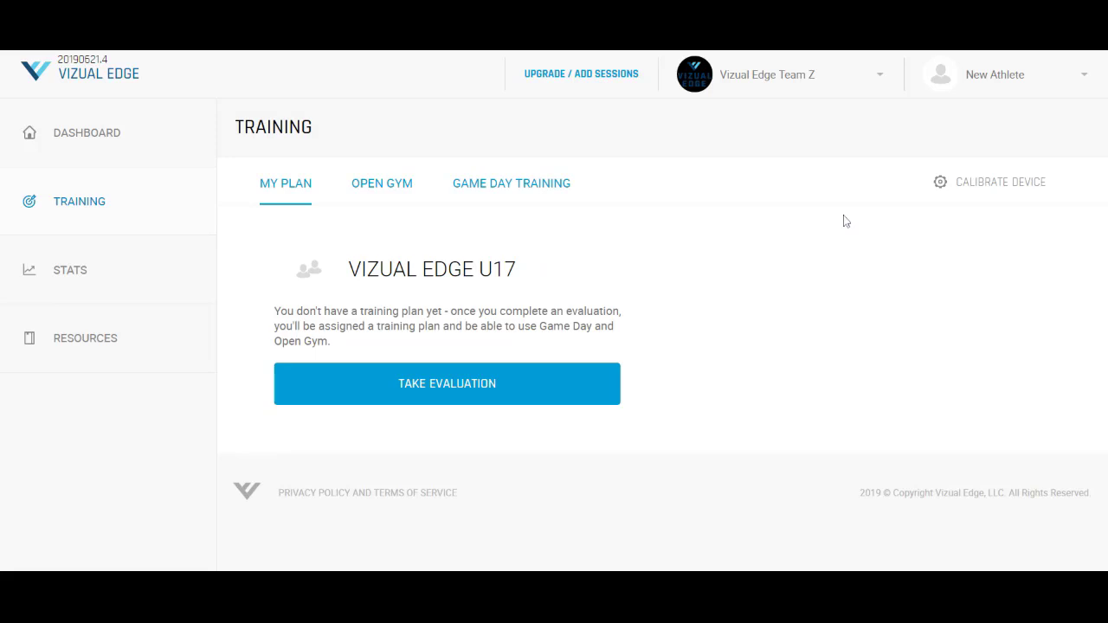
Open the Calibrate Device form from the Training page
left_click(1000, 182)
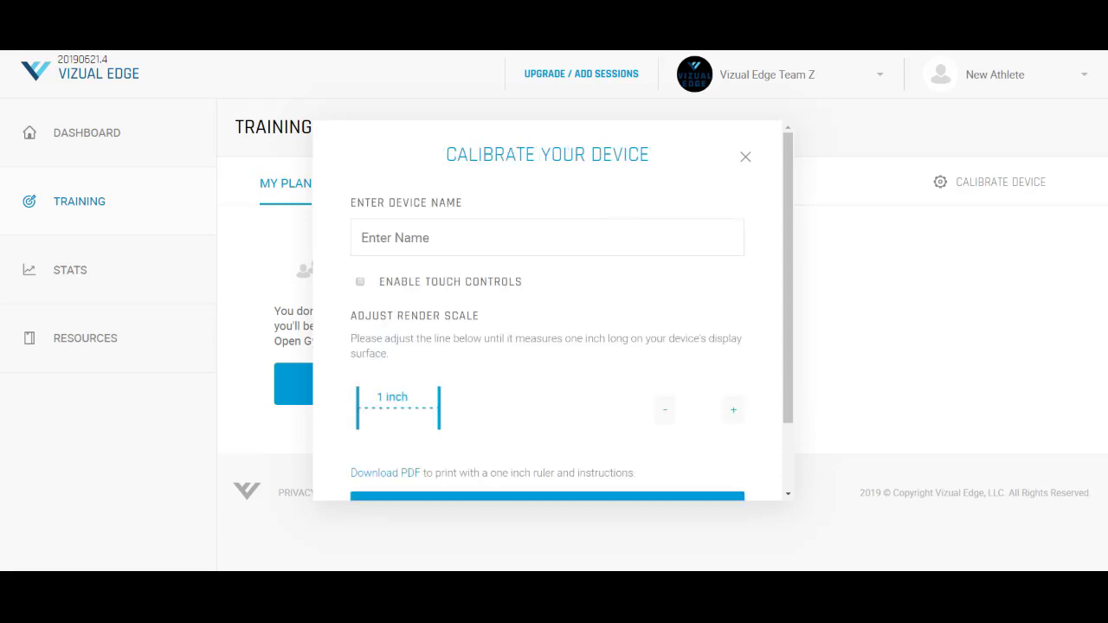
Enter 'device2' as the device name
type("device2")
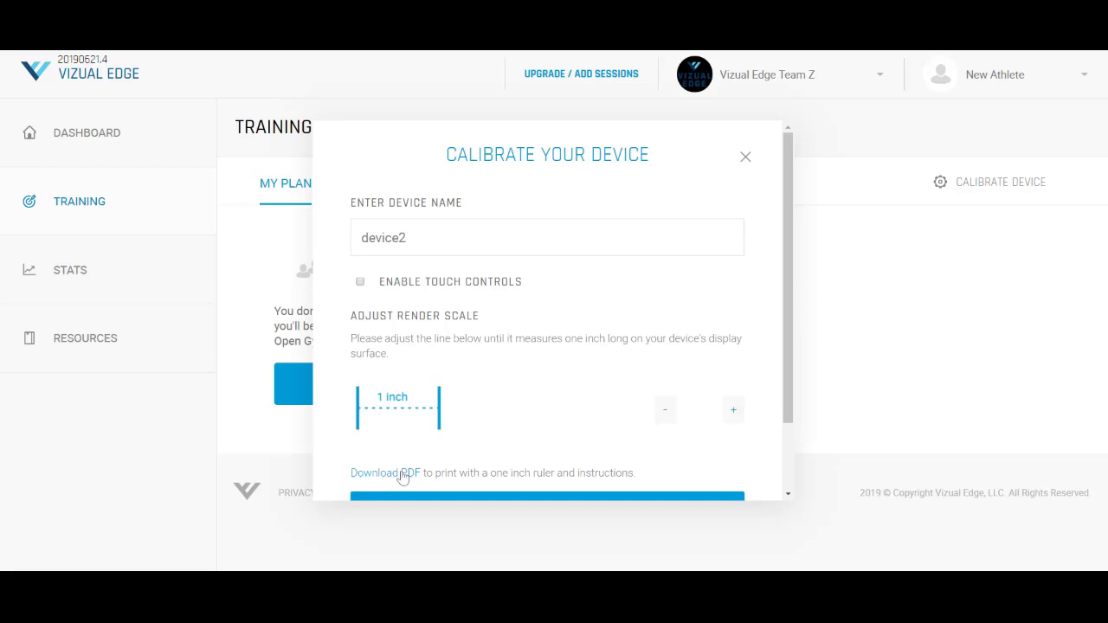
mouse_move(403, 477)
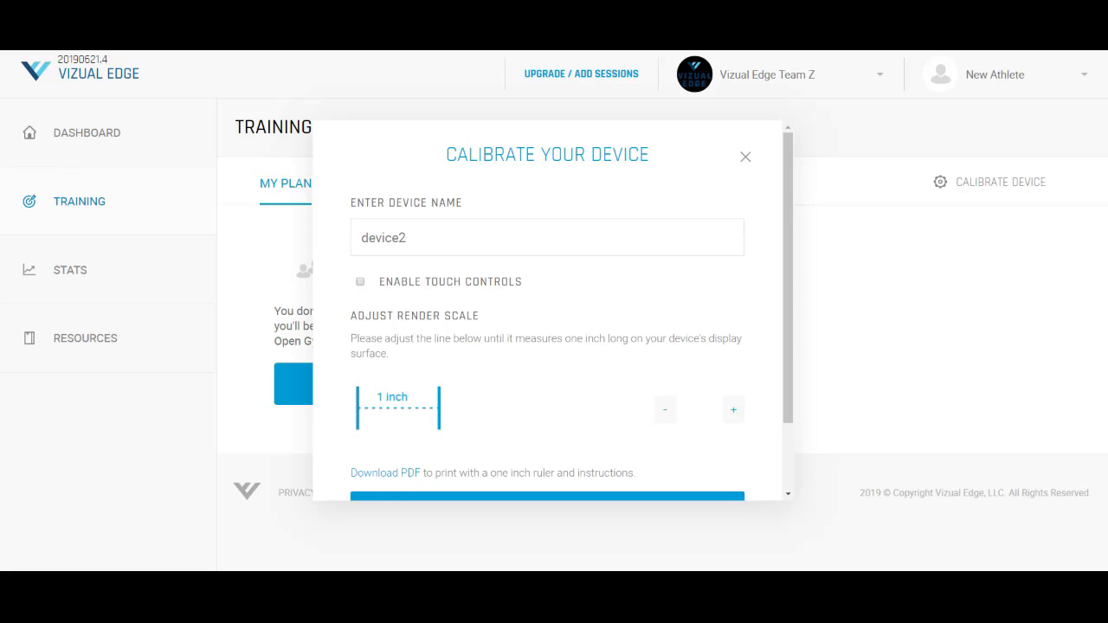
mouse_move(544, 305)
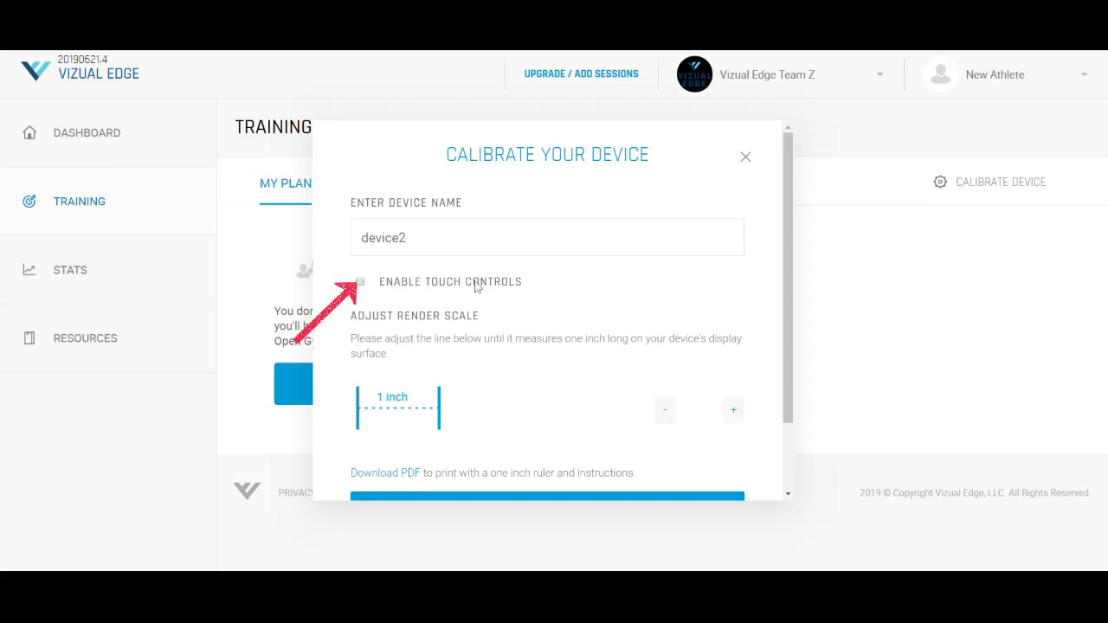
Enable touch controls for device2 and submit the calibration
left_click(359, 282)
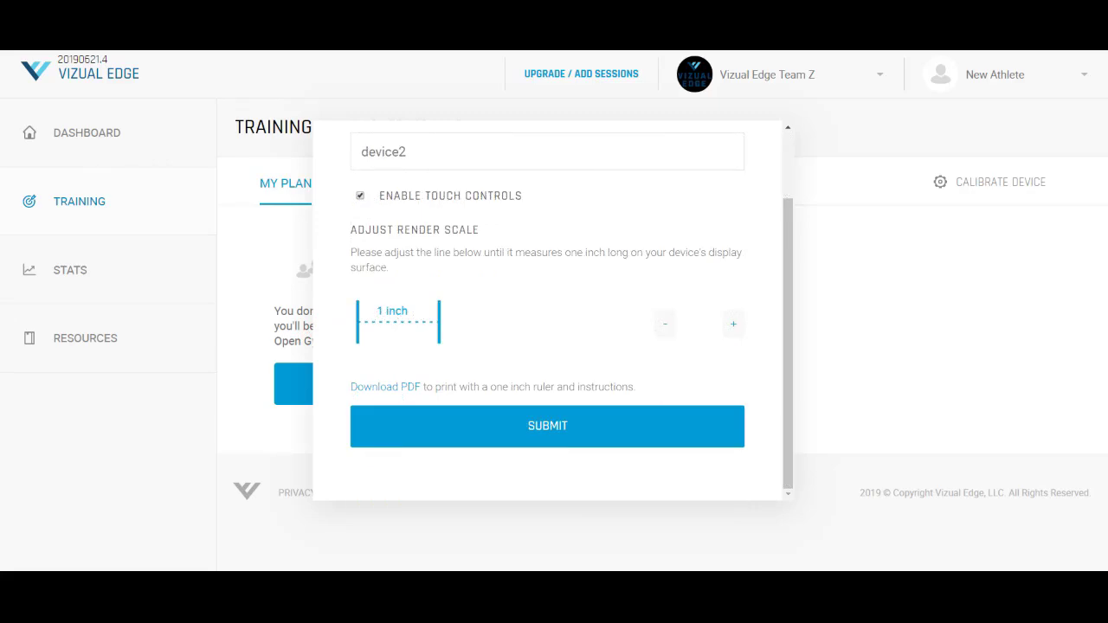
left_click(547, 425)
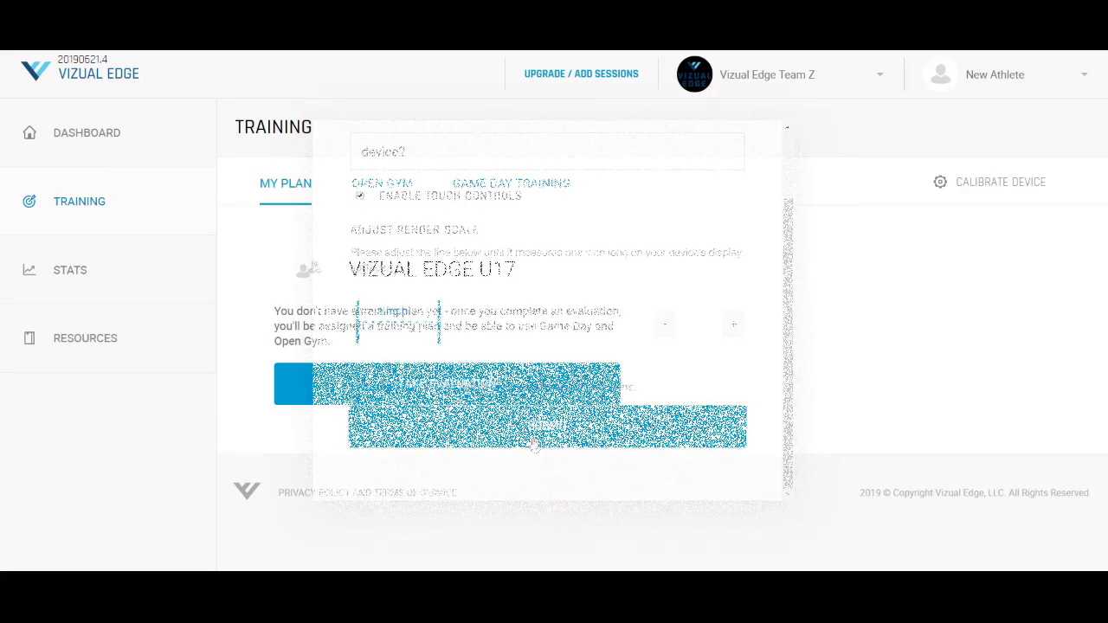